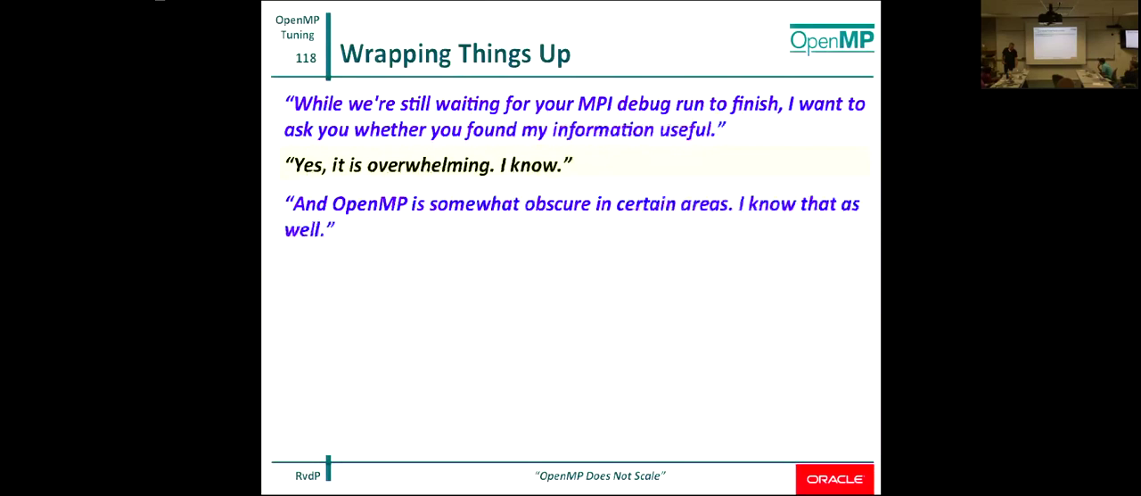
Advance from slide 118 to slide 119, 'Wrapping Things Up Some More'.
{"action": "key", "text": "Right"}
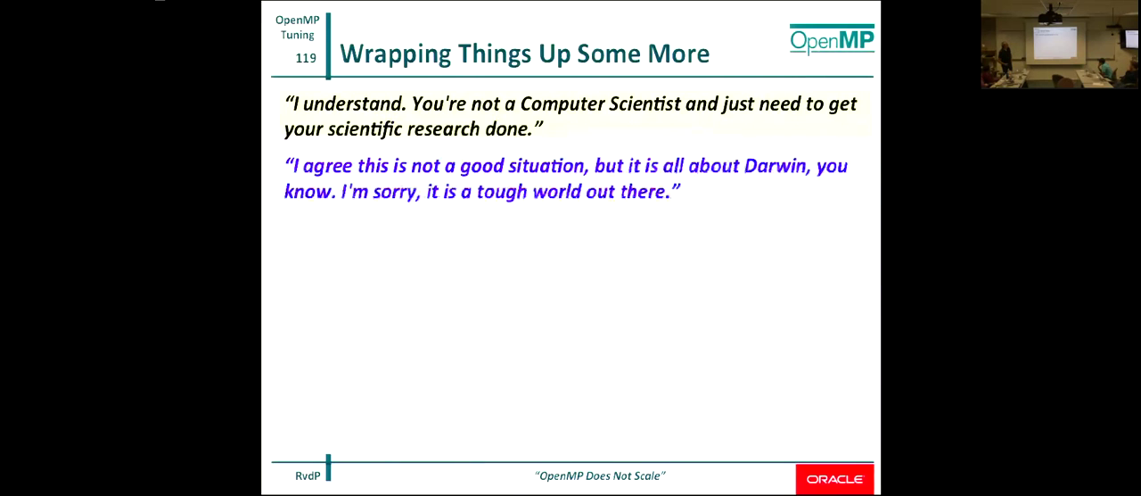
Advance two slides to slide 121, 'It Really Never Ends', with its four quoted remarks.
{"action": "key", "text": "right"}
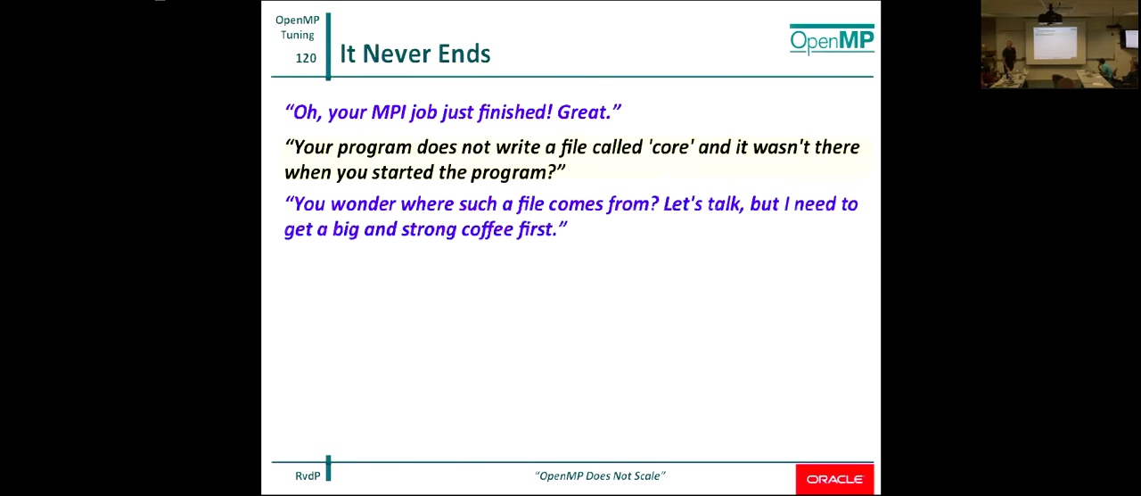
{"action": "key", "text": "Right"}
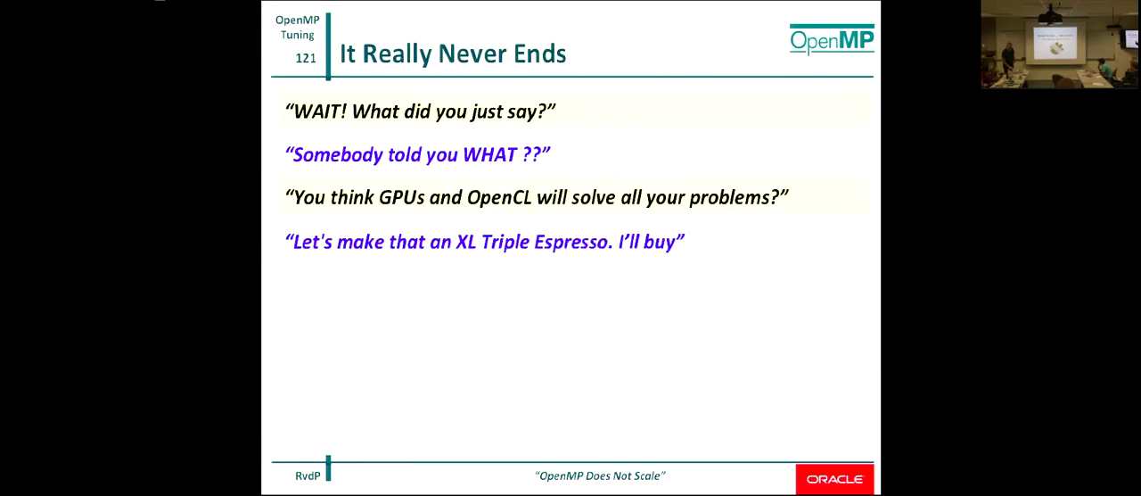
Advance to slide 123, 'OpenMP Tuning', showing the analyzer timeline with barrier time.
{"action": "key", "text": "Right"}
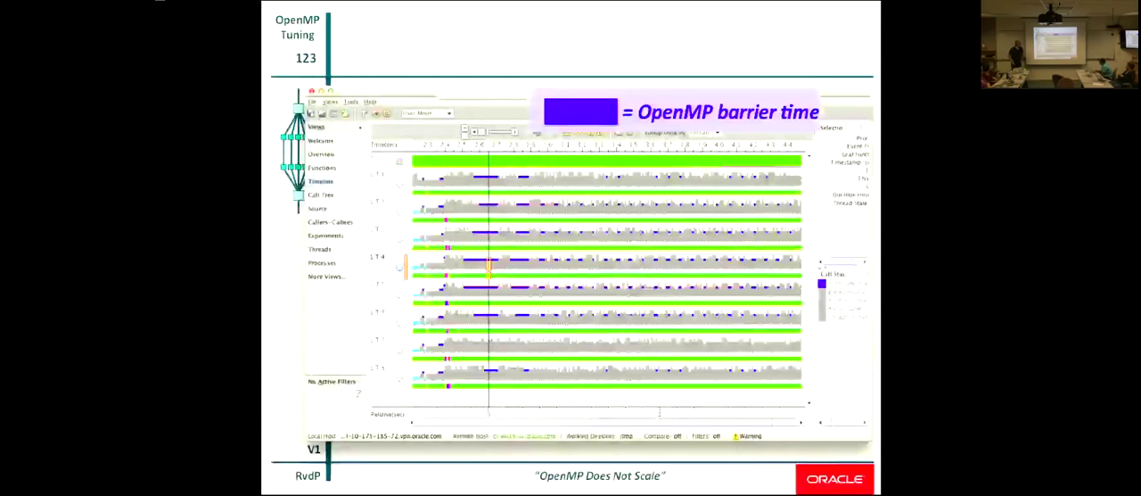